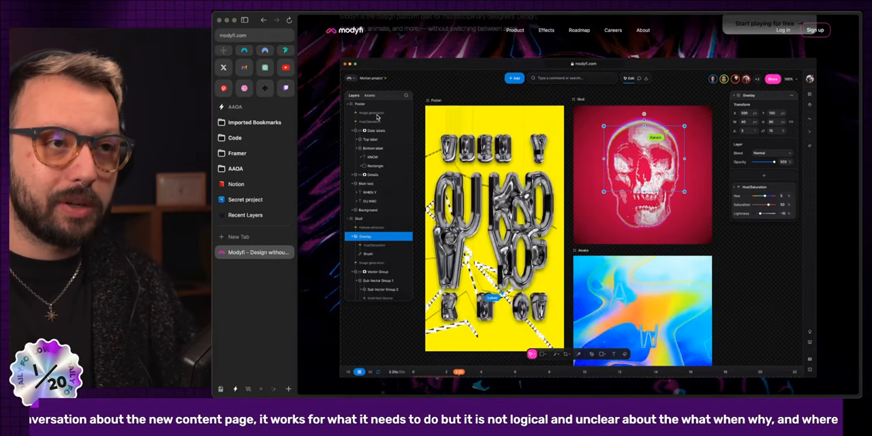
Browse down the Modyfi dashboard walkthroughs and search the list for 'Remov'
{"action": "scroll", "scroll_direction": "down", "scroll_amount": 3}
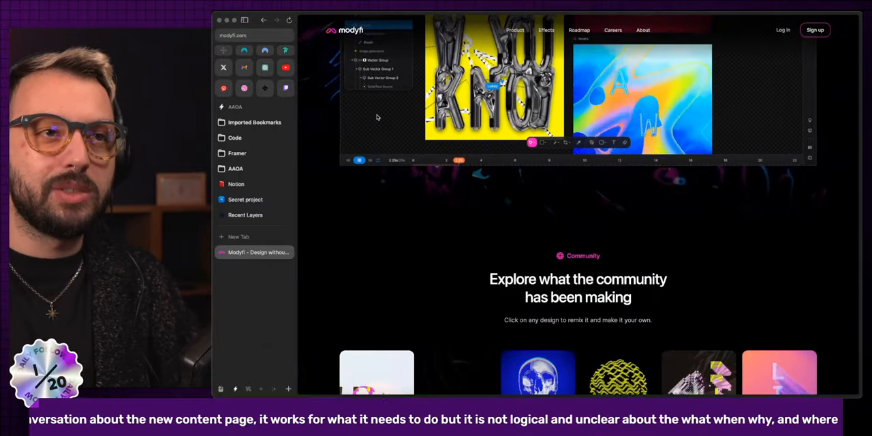
{"action": "scroll", "scroll_direction": "down", "scroll_amount": 3}
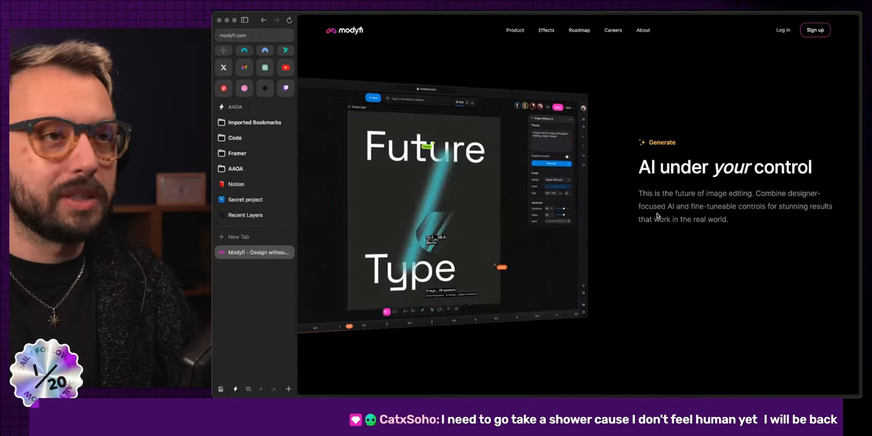
{"action": "scroll", "scroll_direction": "down", "scroll_amount": 3}
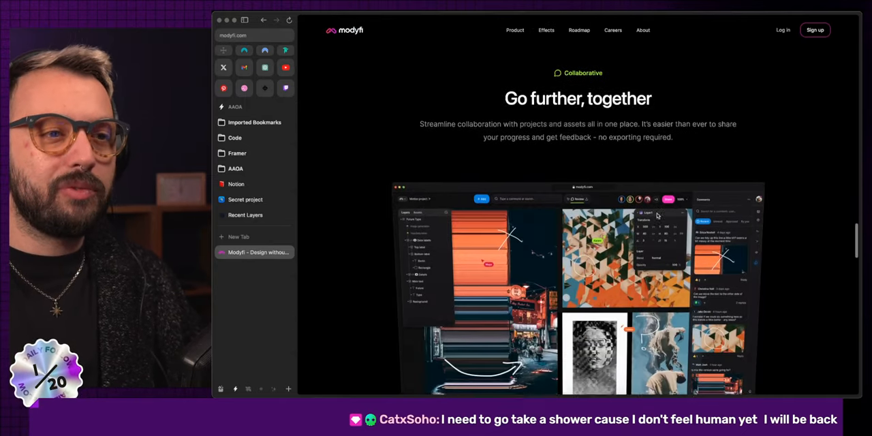
{"action": "scroll", "scroll_direction": "down", "scroll_amount": 3}
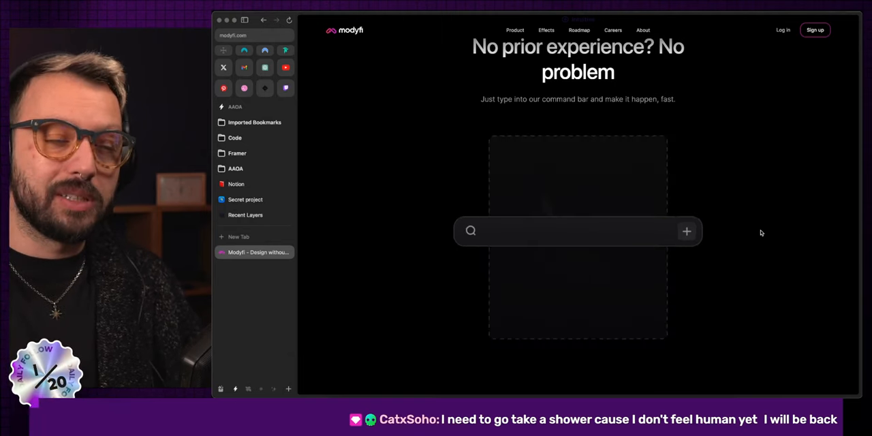
{"action": "type", "text": "Remov"}
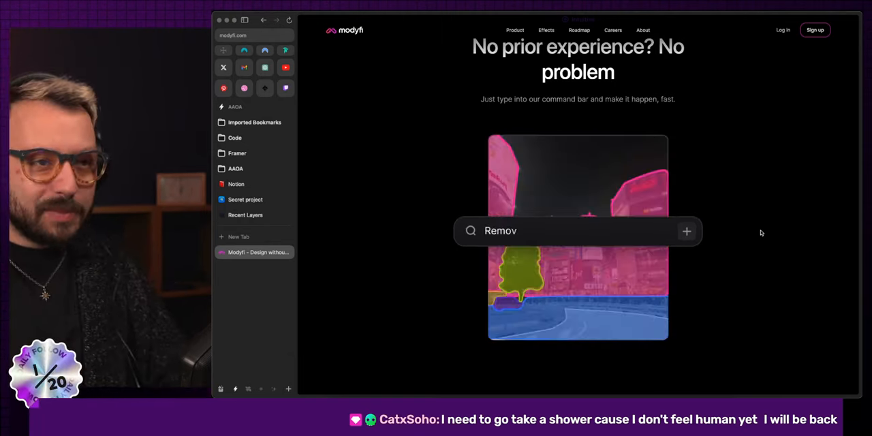
{"action": "scroll", "scroll_direction": "down", "scroll_amount": 3}
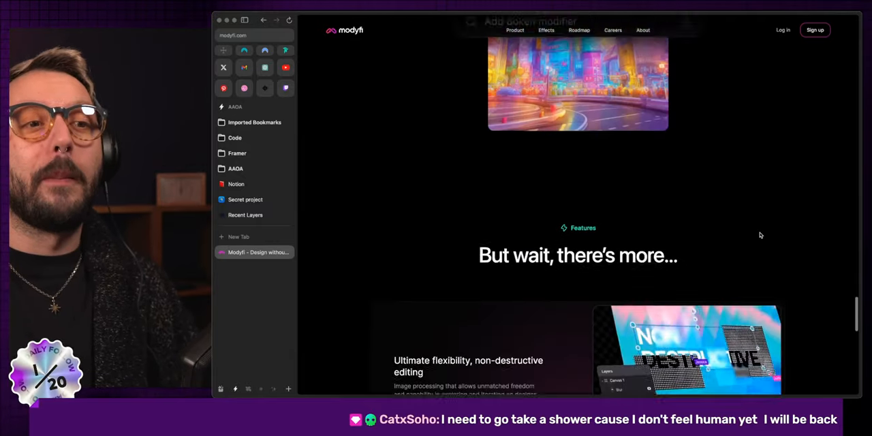
{"action": "scroll", "scroll_direction": "down", "scroll_amount": 3}
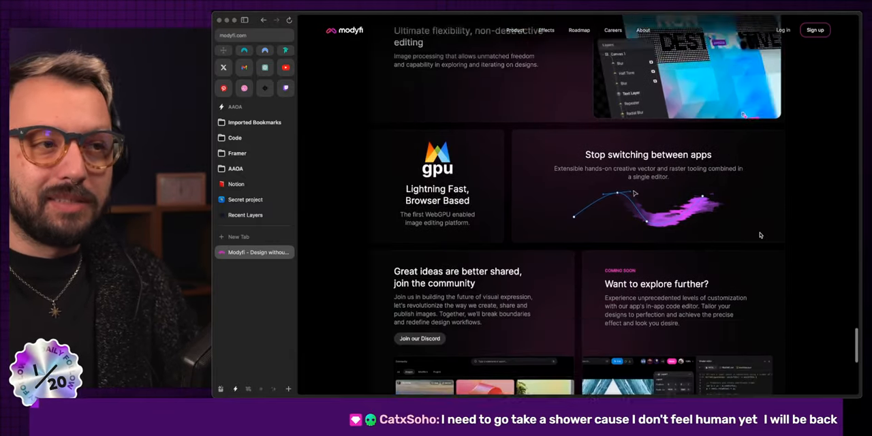
{"action": "scroll", "scroll_direction": "down", "scroll_amount": 3}
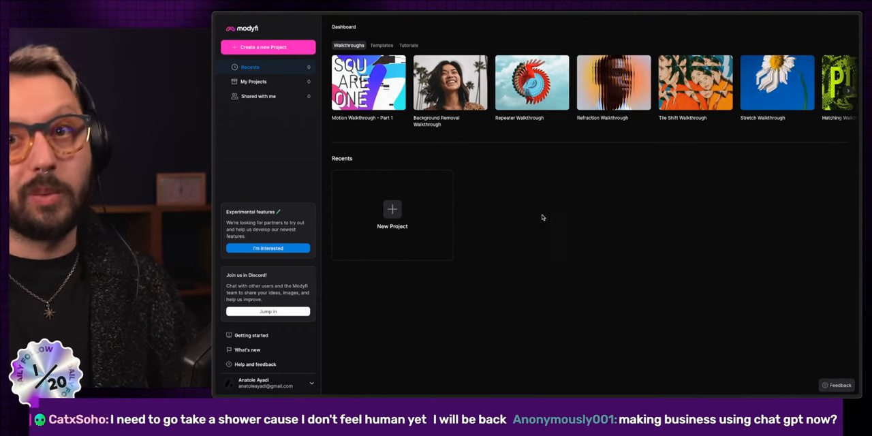
{"action": "mouse_move", "coordinate": [645, 207]}
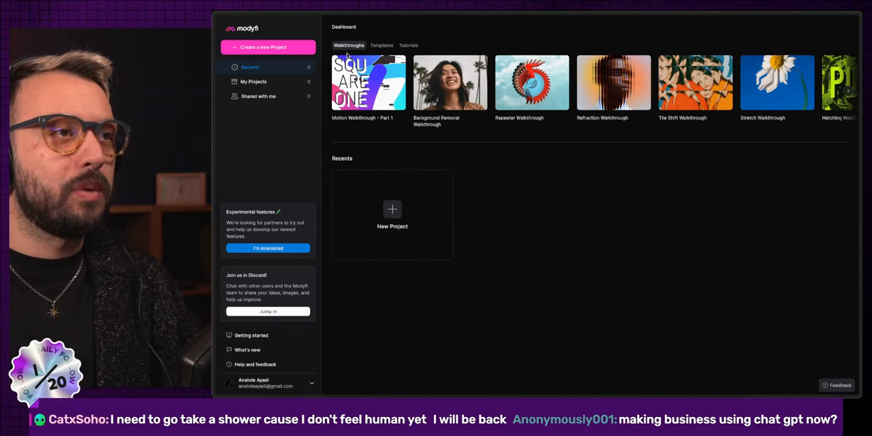
{"action": "mouse_move", "coordinate": [477, 45]}
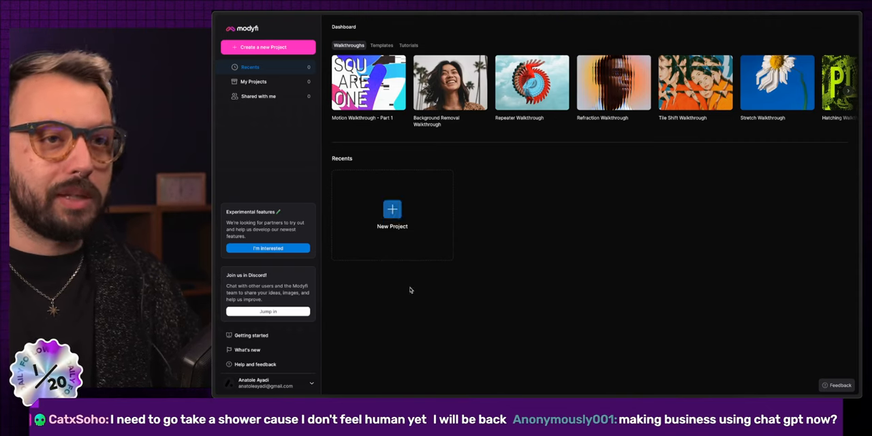
{"action": "mouse_move", "coordinate": [633, 227]}
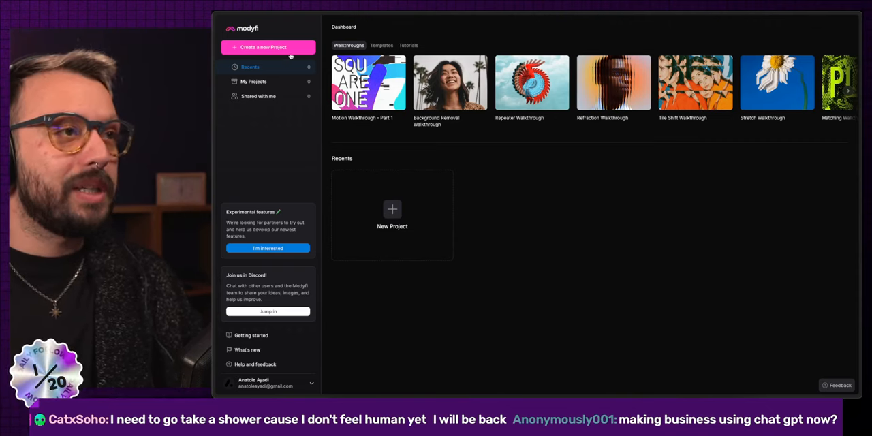
{"action": "mouse_move", "coordinate": [404, 248]}
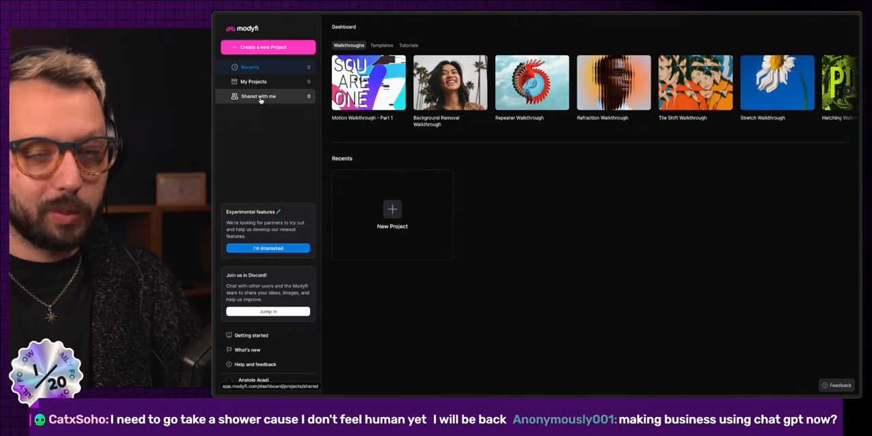
{"action": "mouse_move", "coordinate": [265, 118]}
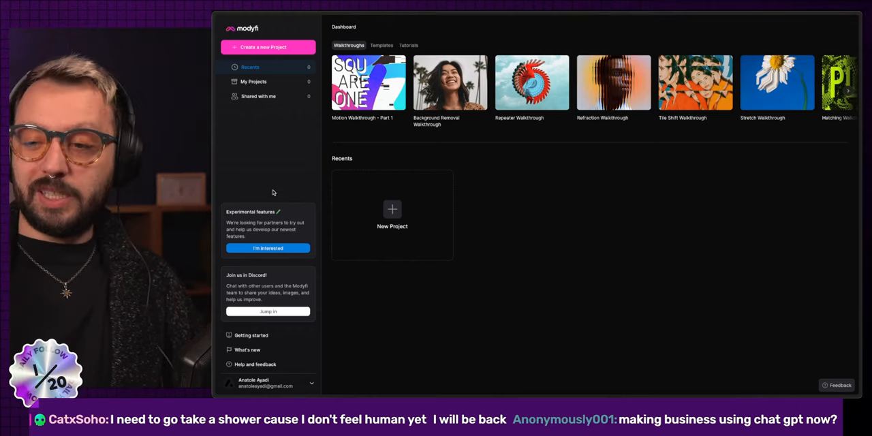
{"action": "mouse_move", "coordinate": [258, 335]}
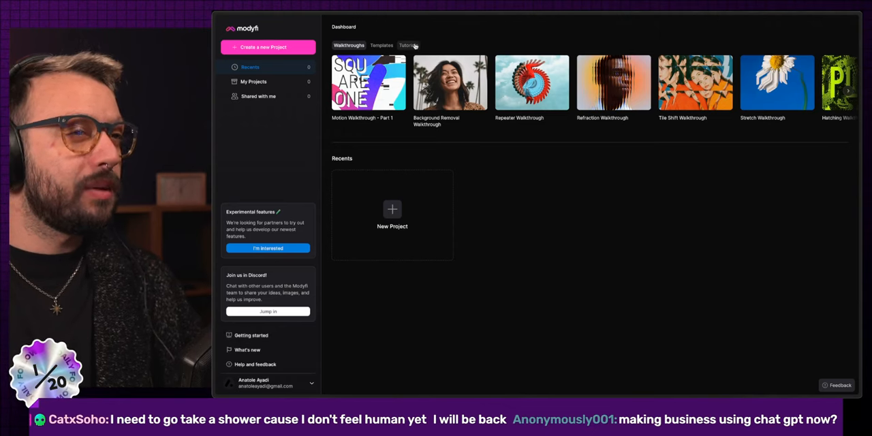
{"action": "mouse_move", "coordinate": [344, 289]}
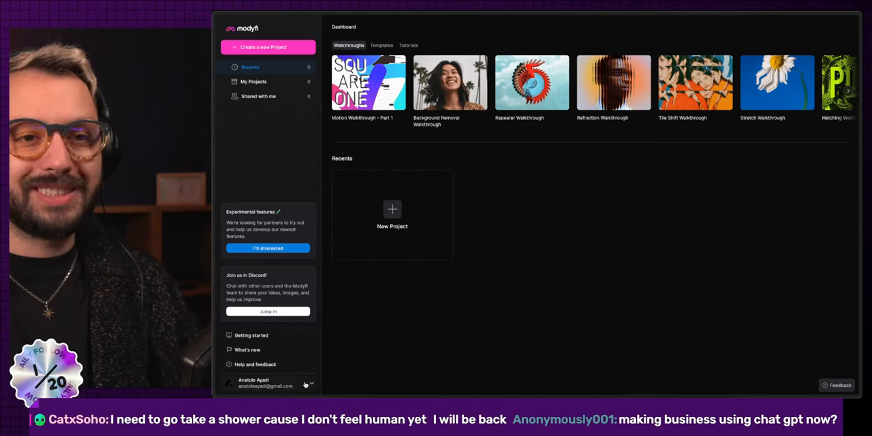
{"action": "mouse_move", "coordinate": [393, 211]}
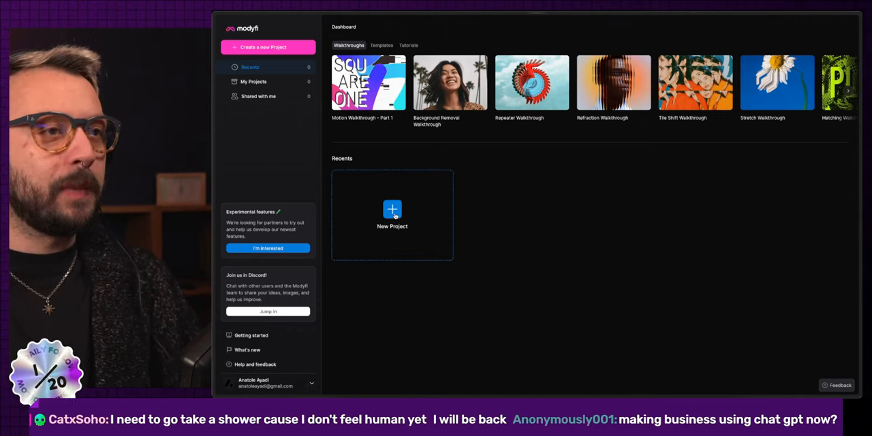
Start a new blank untitled project from the New Project tile under Recents
{"action": "left_click", "coordinate": [392, 215]}
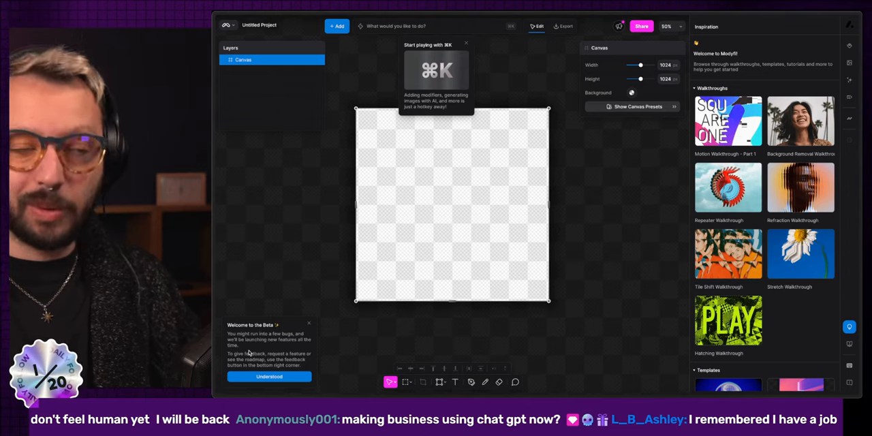
{"action": "mouse_move", "coordinate": [313, 218]}
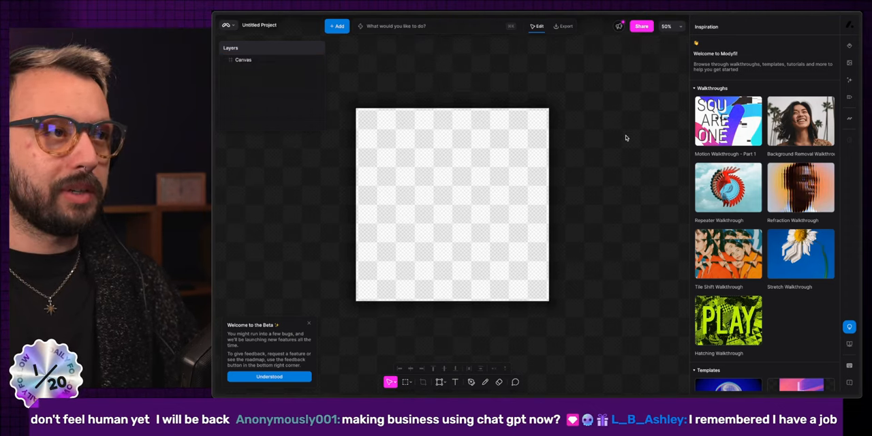
Check the Canvas layer's size settings, then dismiss the Welcome to the Beta notice
{"action": "left_click", "coordinate": [271, 60]}
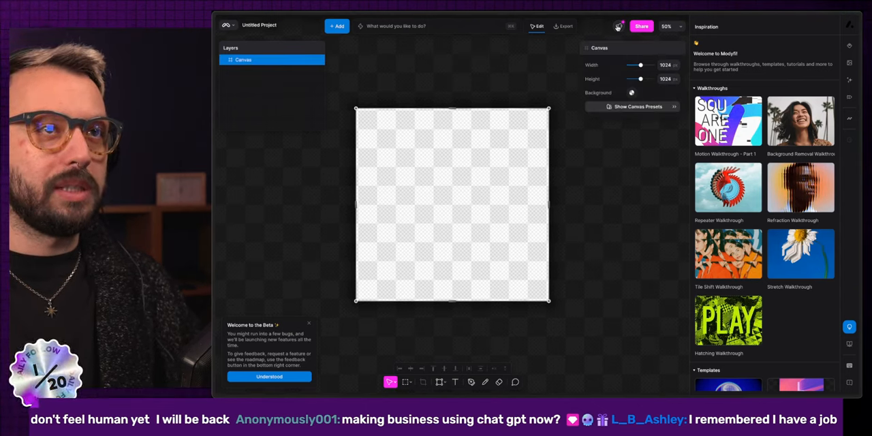
{"action": "left_click", "coordinate": [618, 26]}
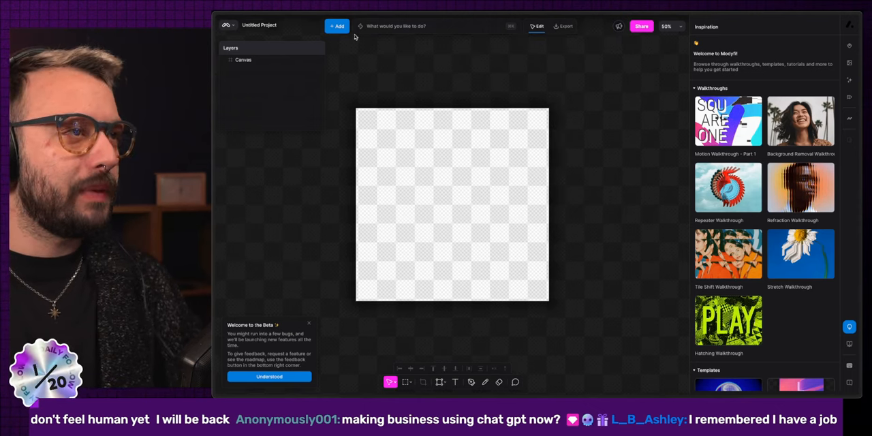
{"action": "left_click", "coordinate": [272, 60]}
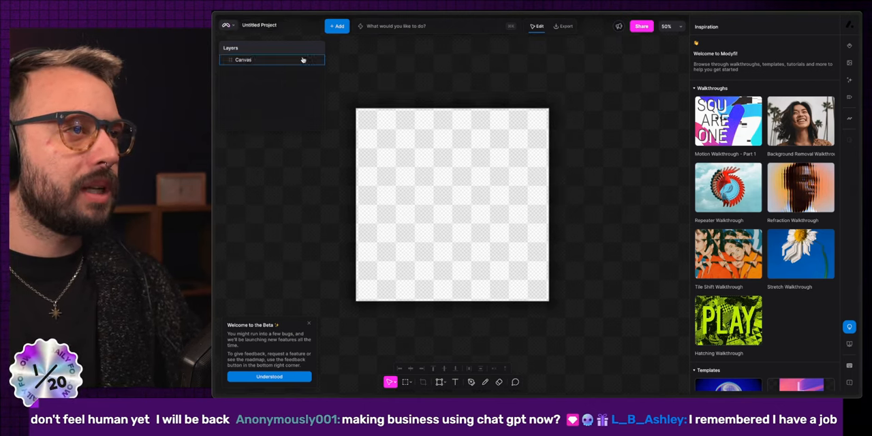
{"action": "left_click", "coordinate": [270, 376]}
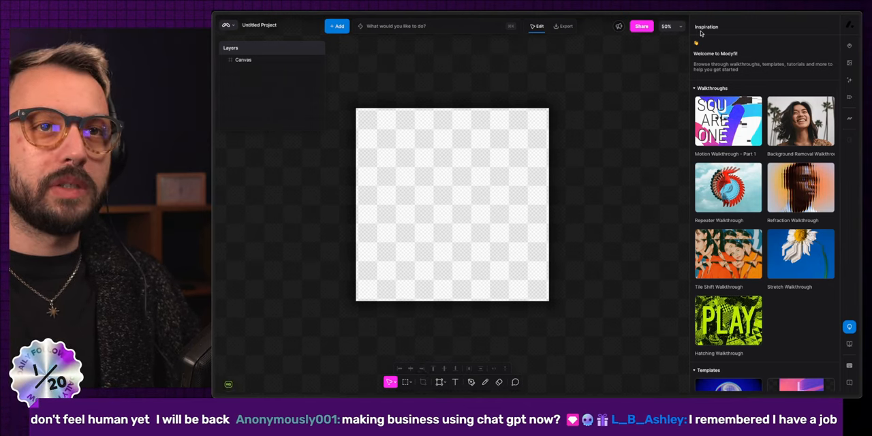
{"action": "mouse_move", "coordinate": [772, 29]}
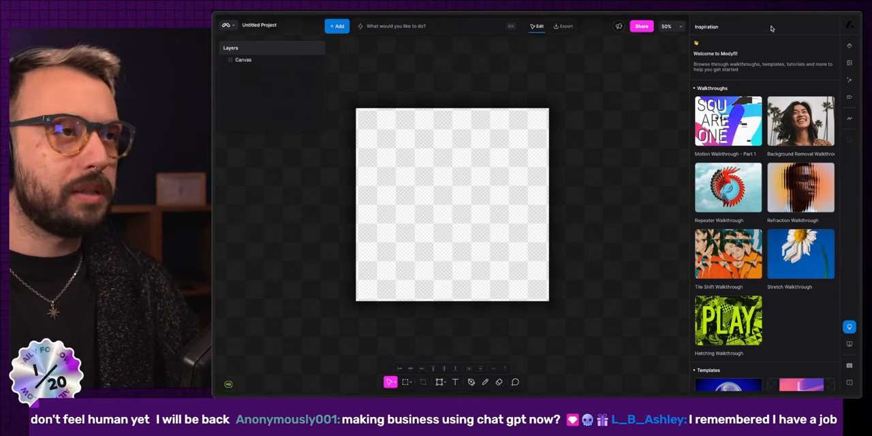
{"action": "mouse_move", "coordinate": [849, 46]}
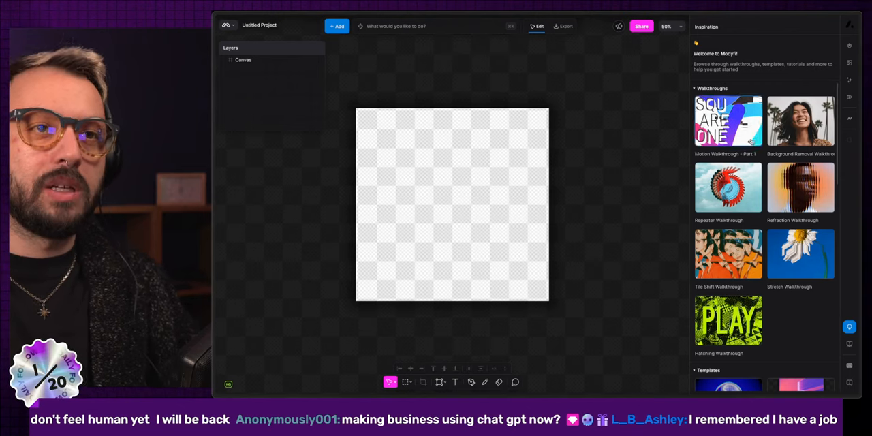
Look through the Text to Image results for the salmon maki in a broccoli suit prompt
{"action": "scroll", "scroll_direction": "down", "scroll_amount": 3}
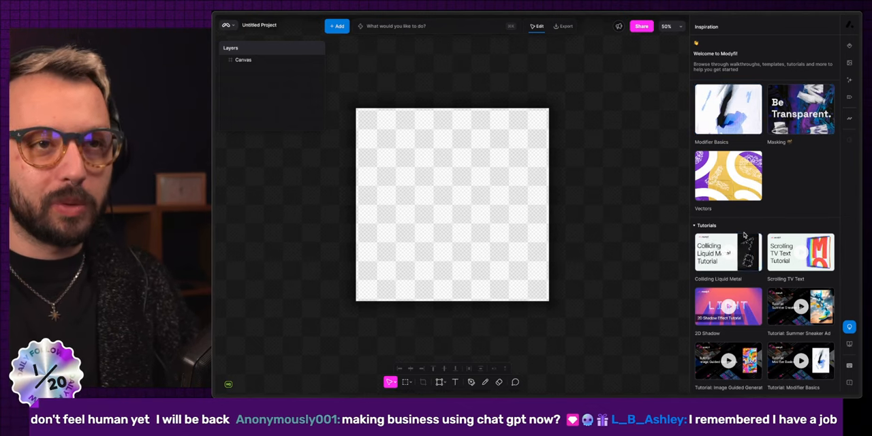
{"action": "scroll", "scroll_direction": "up", "scroll_amount": 3}
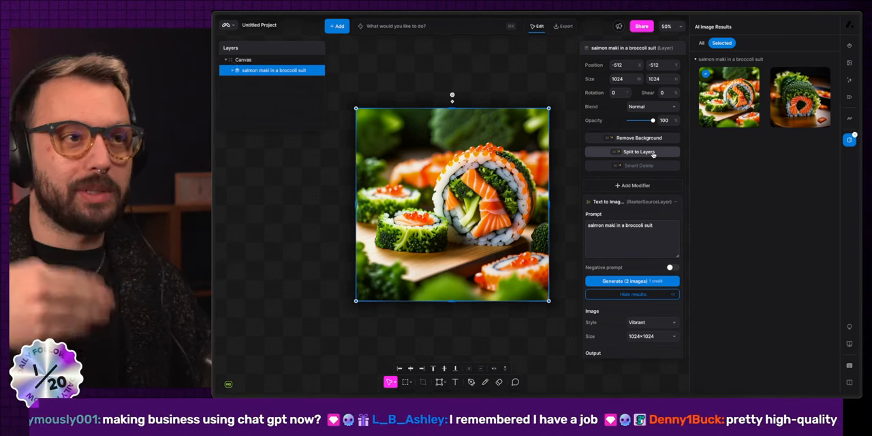
Split the maki image into Foreground and Background layers and begin a modifier on the Foreground
{"action": "left_click", "coordinate": [638, 151]}
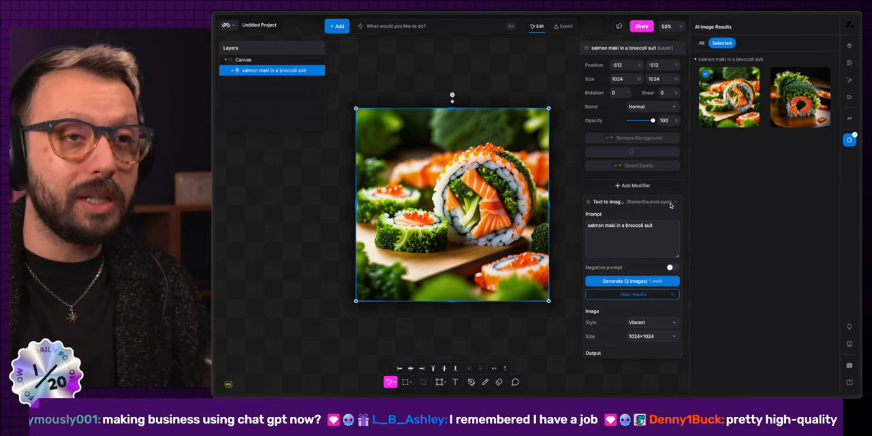
{"action": "mouse_move", "coordinate": [665, 207]}
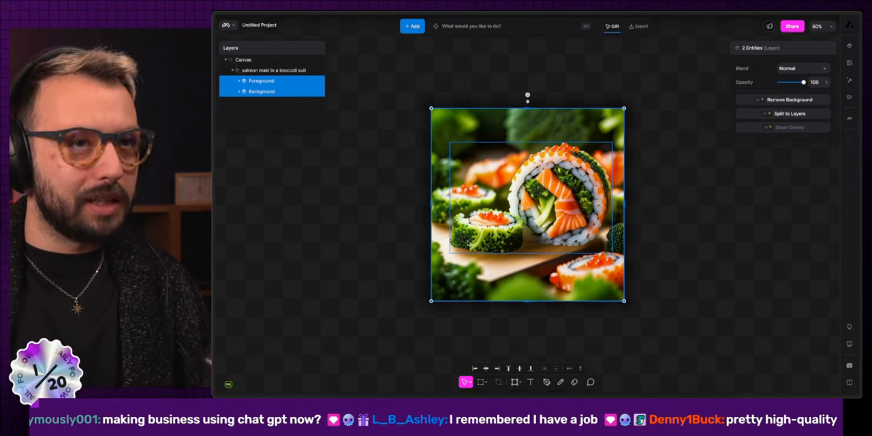
{"action": "mouse_move", "coordinate": [810, 261]}
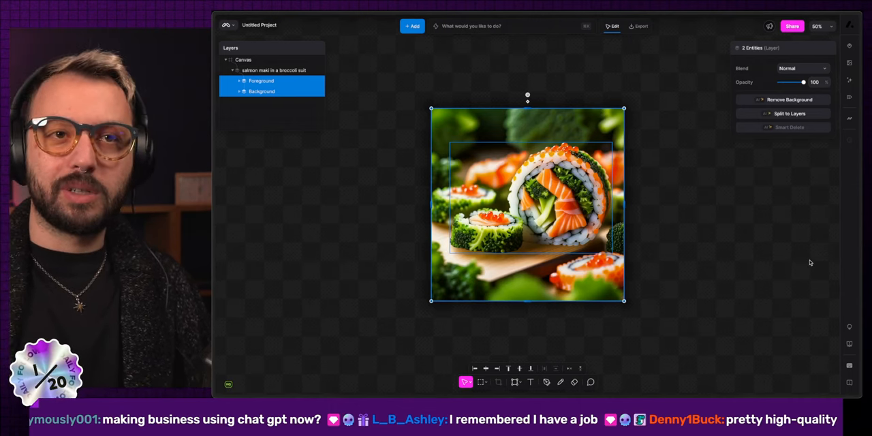
{"action": "mouse_move", "coordinate": [676, 206]}
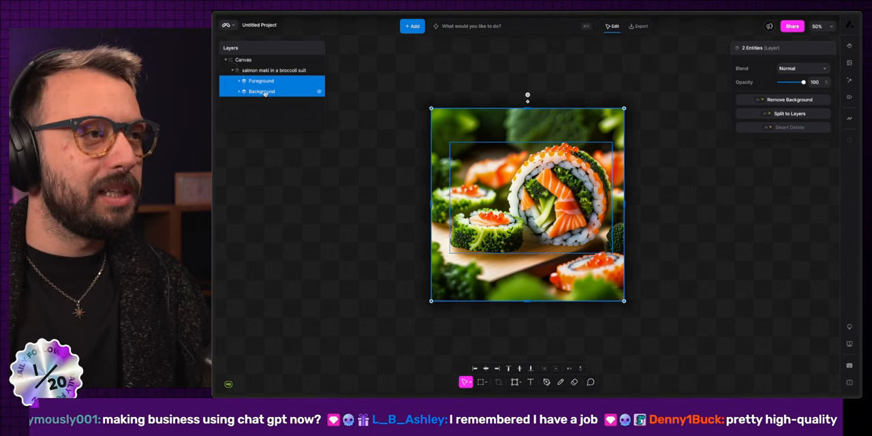
{"action": "left_click", "coordinate": [262, 80]}
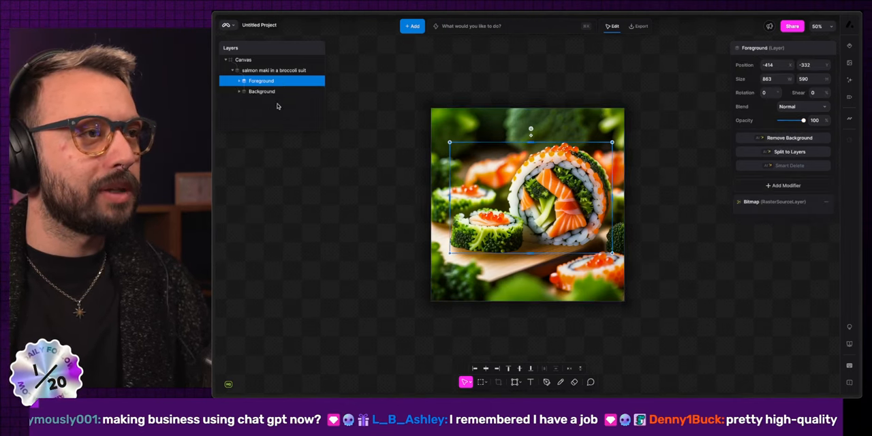
{"action": "left_click", "coordinate": [808, 98]}
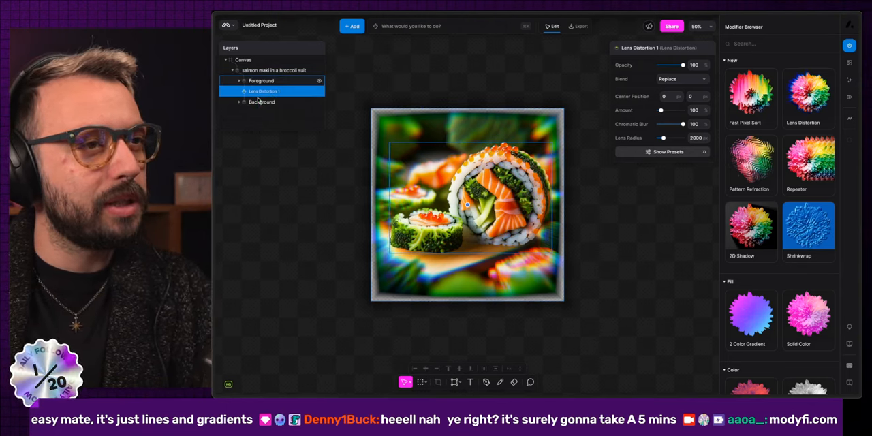
Preview Dither and Hatching Luma styles, then apply the Bloom glow to the Foreground
{"action": "left_click_drag", "start_coordinate": [680, 124], "coordinate": [678, 124]}
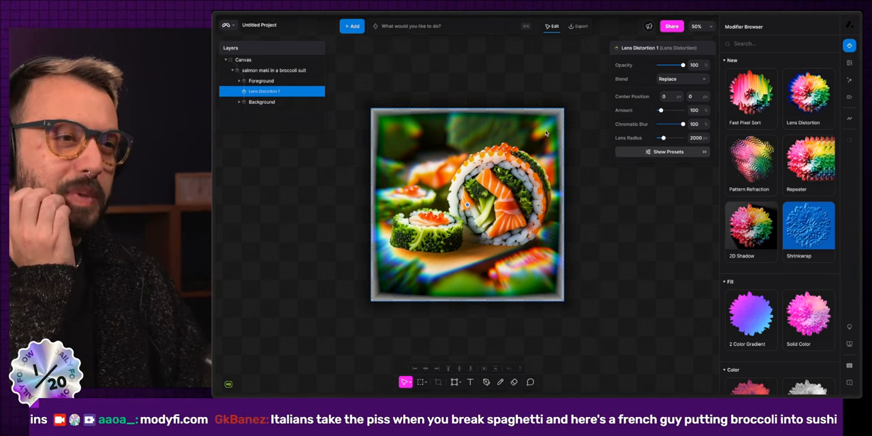
{"action": "scroll", "scroll_direction": "down", "scroll_amount": 3}
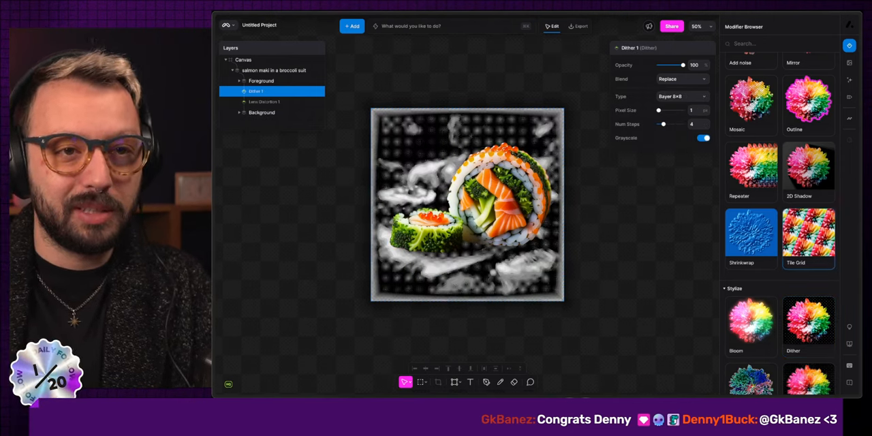
{"action": "left_click", "coordinate": [751, 325]}
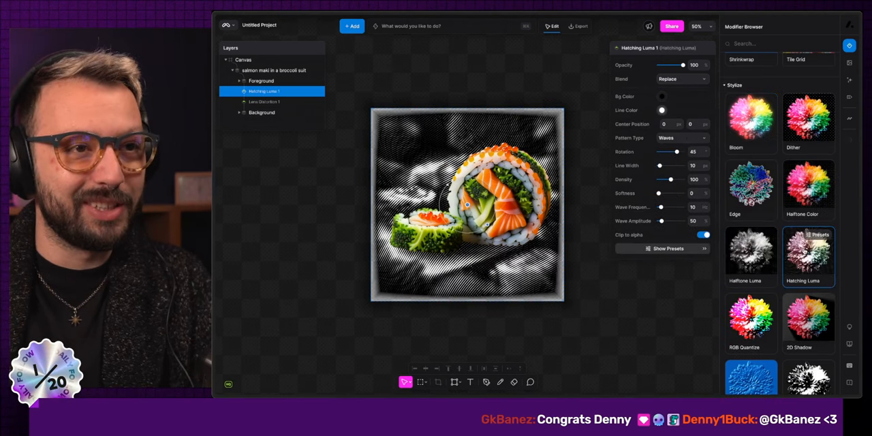
{"action": "left_click", "coordinate": [750, 120]}
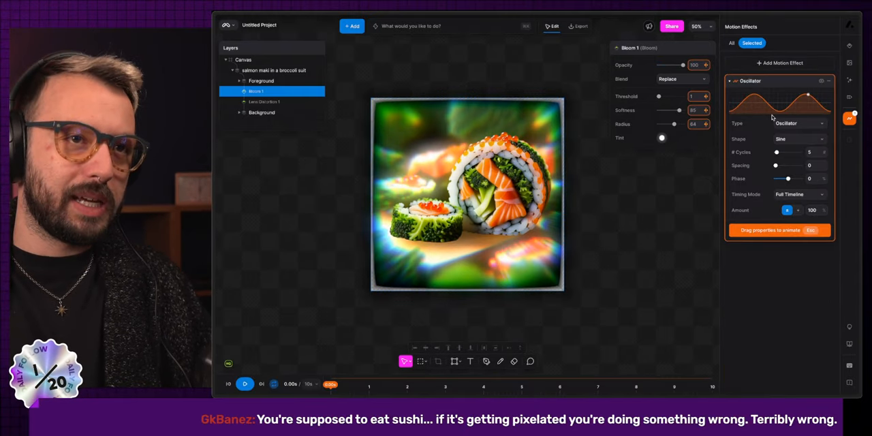
{"action": "mouse_move", "coordinate": [660, 312]}
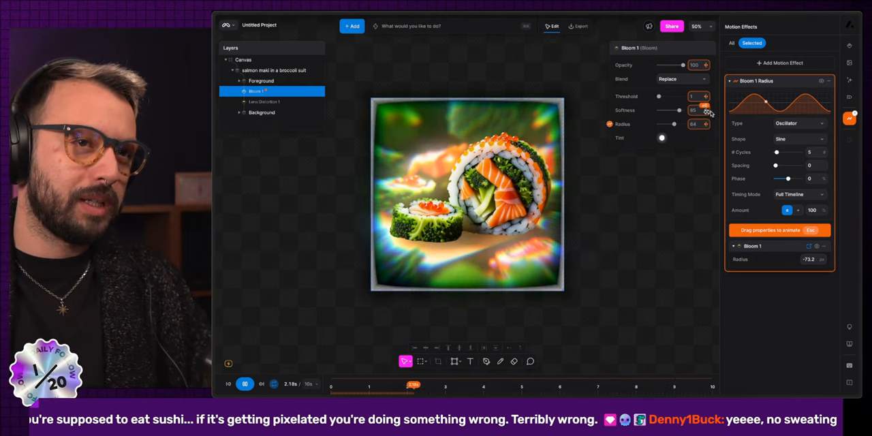
Drive bloom Radius and Softness with the sine oscillator, tuning its cycles and phase
{"action": "left_click", "coordinate": [610, 109]}
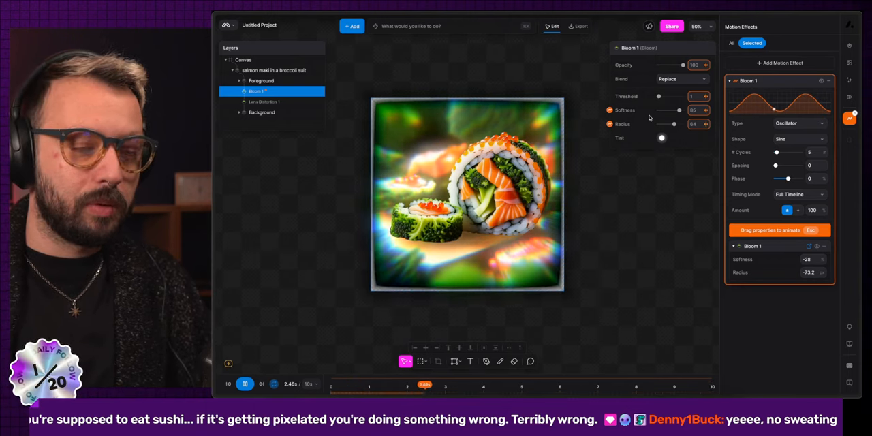
{"action": "left_click_drag", "start_coordinate": [774, 179], "coordinate": [790, 179]}
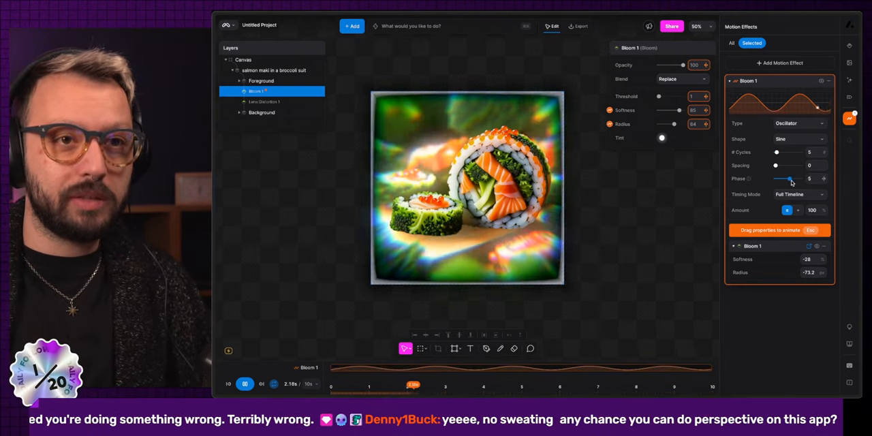
{"action": "left_click_drag", "start_coordinate": [777, 153], "coordinate": [790, 152]}
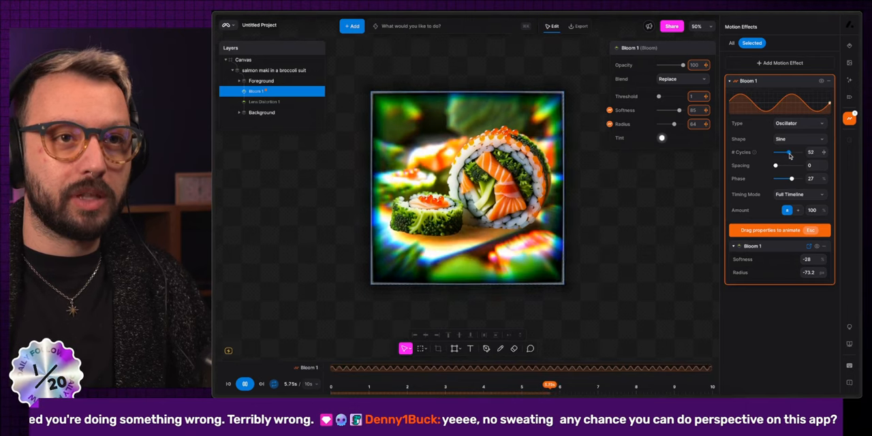
{"action": "left_click_drag", "start_coordinate": [788, 152], "coordinate": [776, 152]}
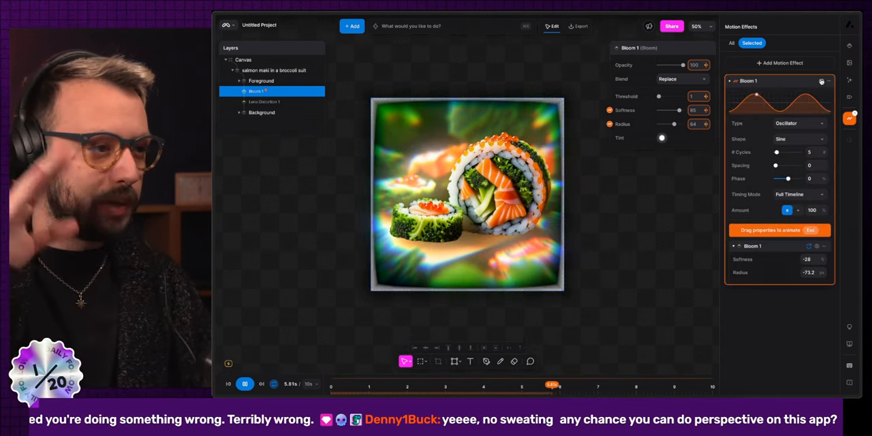
Play the timeline to watch the Foreground's bloom glow pulse
{"action": "left_click", "coordinate": [246, 384]}
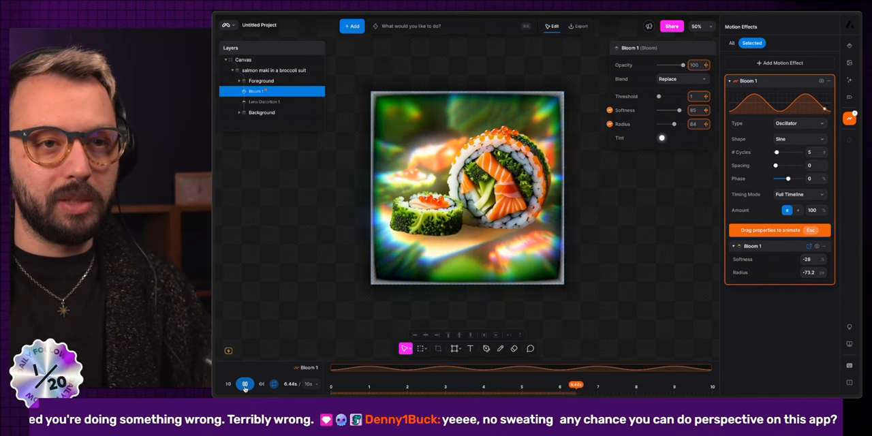
{"action": "left_click", "coordinate": [273, 71]}
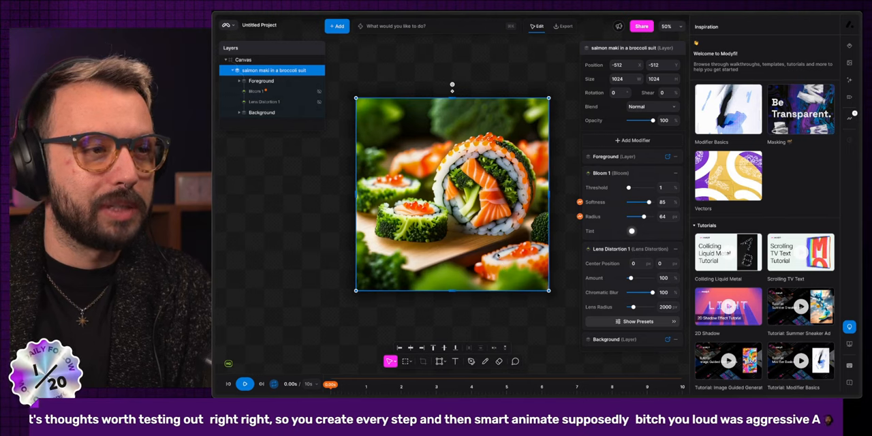
{"action": "mouse_move", "coordinate": [561, 125]}
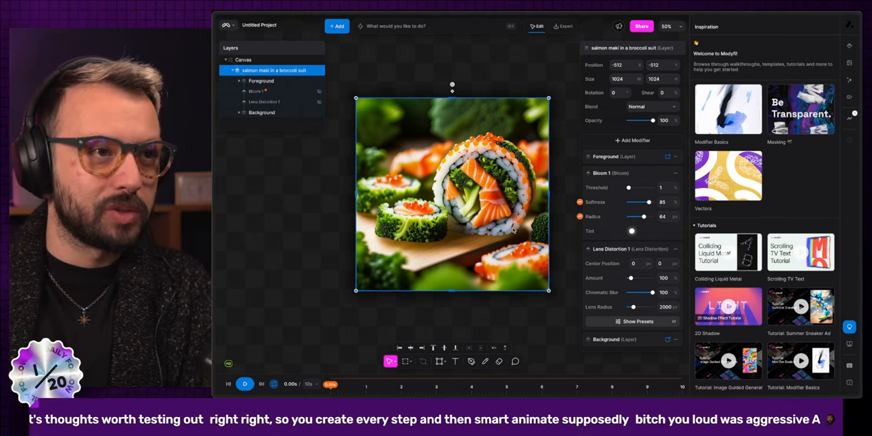
{"action": "mouse_move", "coordinate": [520, 237]}
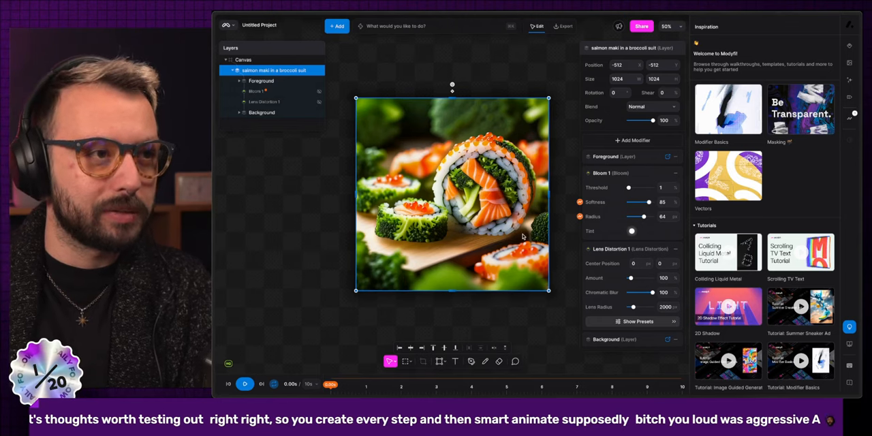
{"action": "mouse_move", "coordinate": [477, 229]}
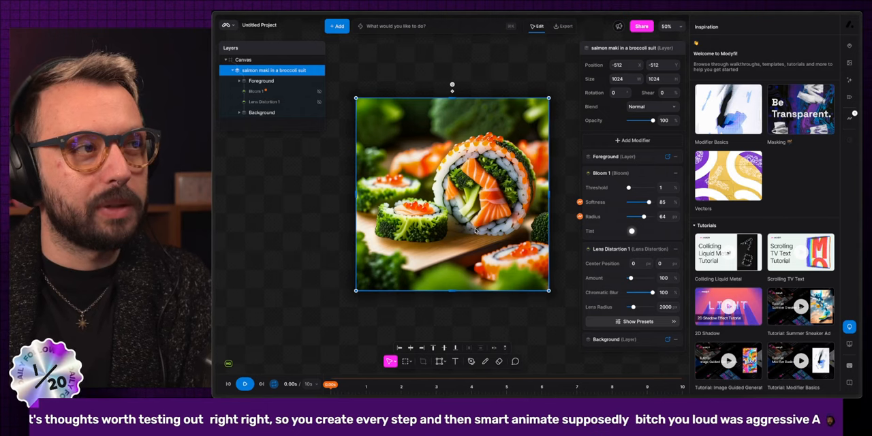
Select the Background layer's bitmap and bring up the library of modifiers for it
{"action": "left_click", "coordinate": [261, 80]}
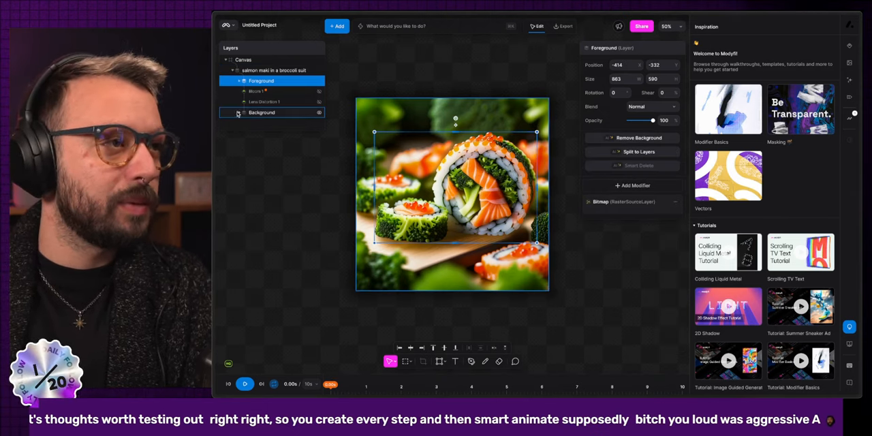
{"action": "left_click", "coordinate": [261, 123]}
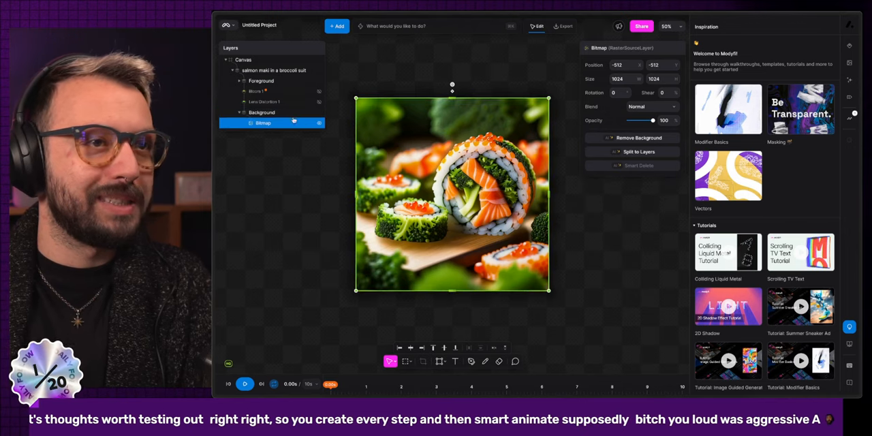
{"action": "left_click", "coordinate": [262, 111]}
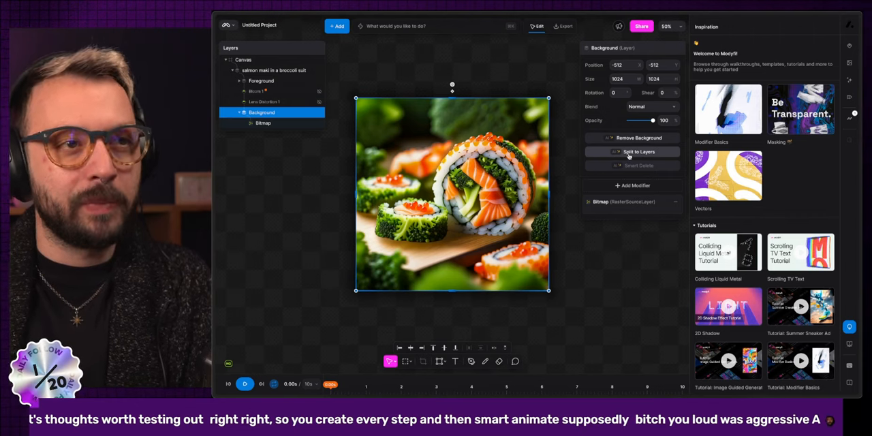
{"action": "mouse_move", "coordinate": [572, 110]}
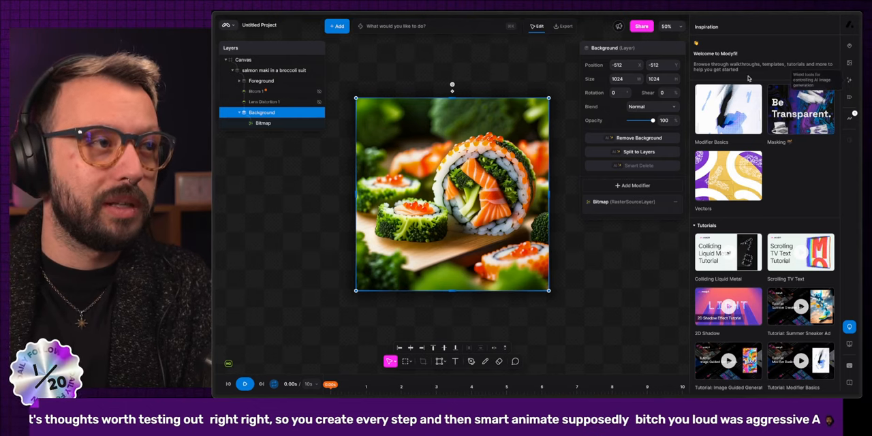
{"action": "left_click", "coordinate": [274, 71]}
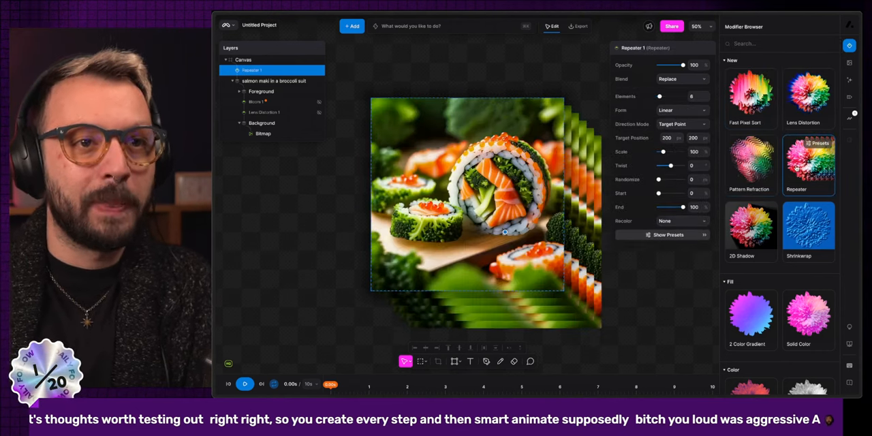
{"action": "left_click", "coordinate": [749, 232]}
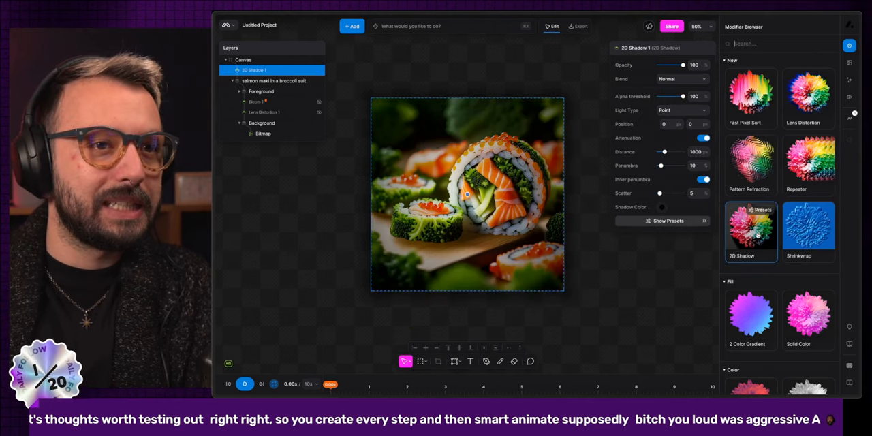
{"action": "left_click", "coordinate": [272, 71]}
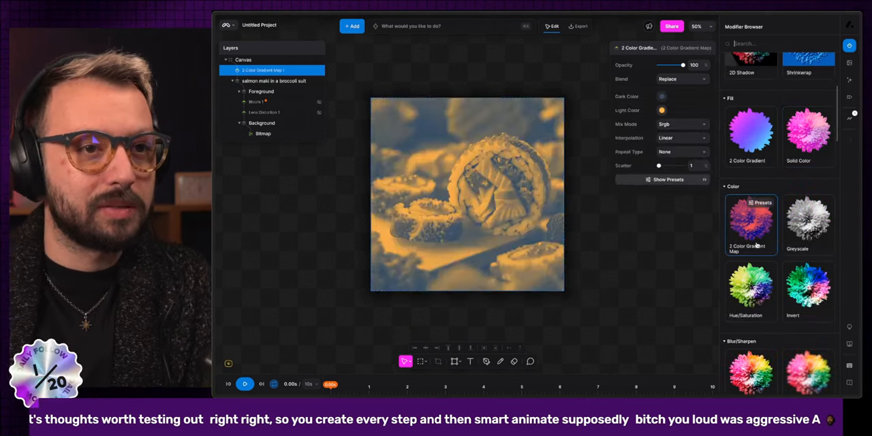
{"action": "left_click", "coordinate": [808, 221]}
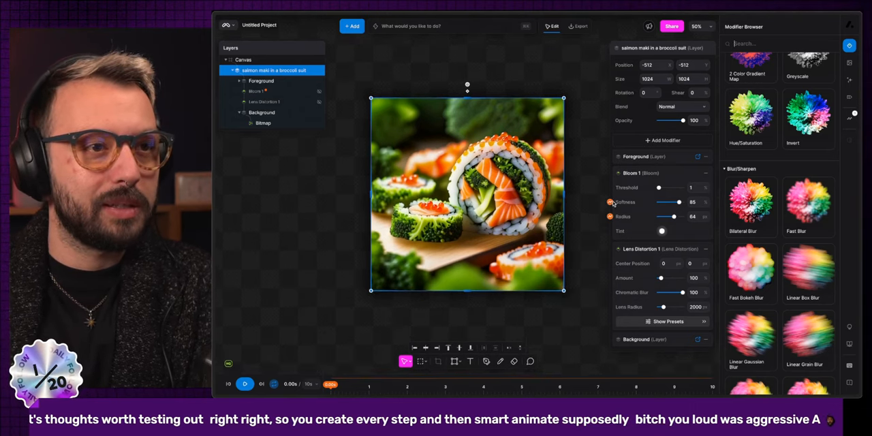
{"action": "mouse_move", "coordinate": [614, 202]}
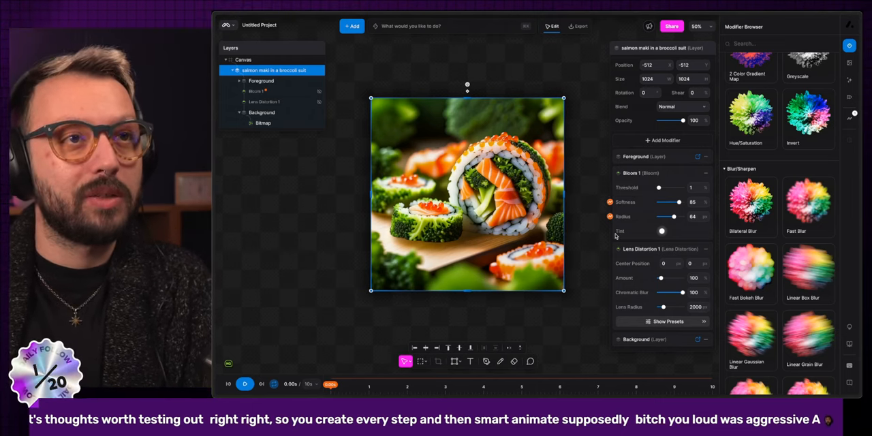
{"action": "mouse_move", "coordinate": [589, 338]}
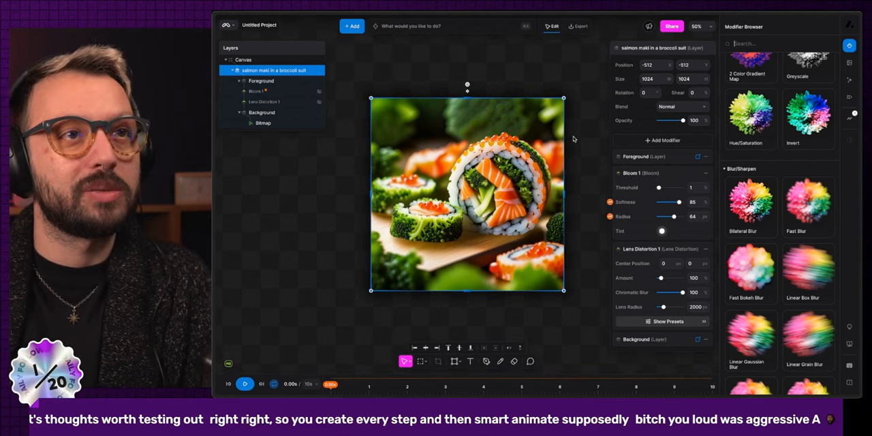
{"action": "mouse_move", "coordinate": [578, 243]}
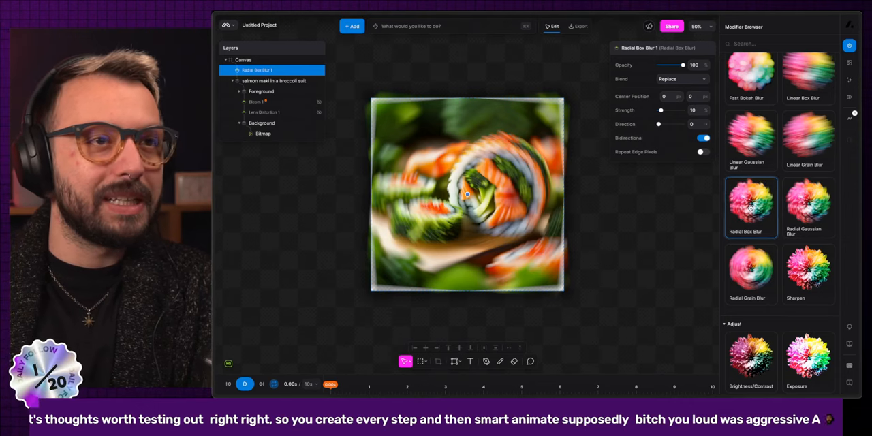
Raise the Radial Box Blur strength to about 80, turning the maki into a spinning swirl
{"action": "left_click_drag", "start_coordinate": [661, 109], "coordinate": [679, 109]}
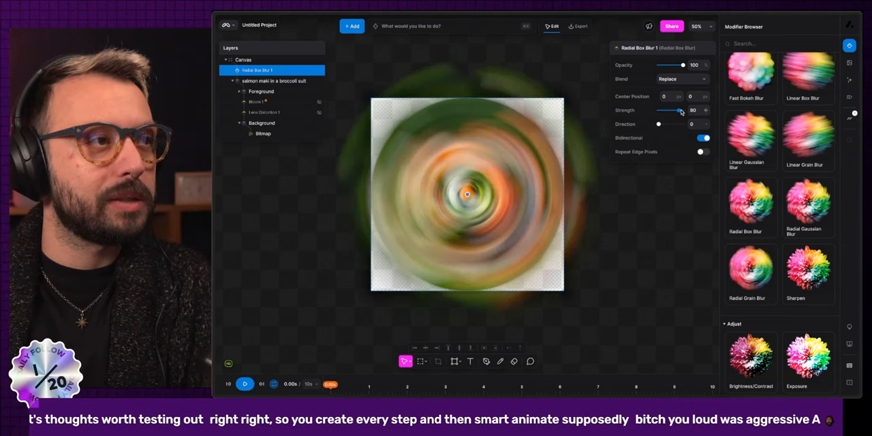
{"action": "left_click", "coordinate": [273, 71]}
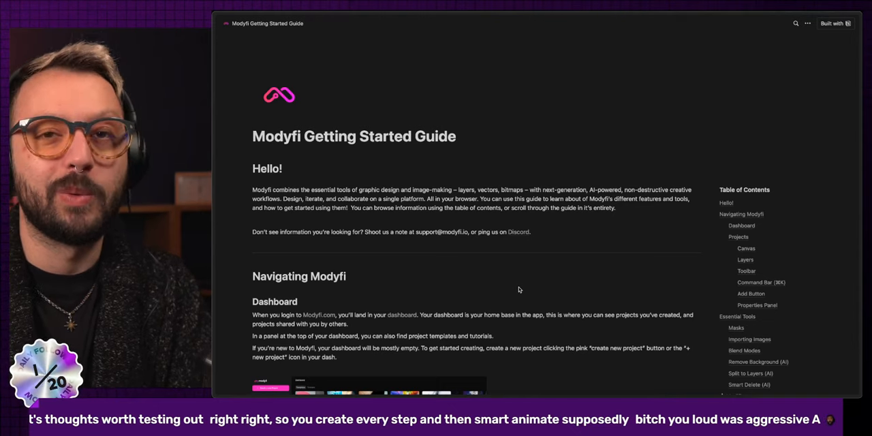
Read the Getting Started Guide from the dashboard and layers sections down to Importing Images
{"action": "scroll", "scroll_direction": "down", "scroll_amount": 3}
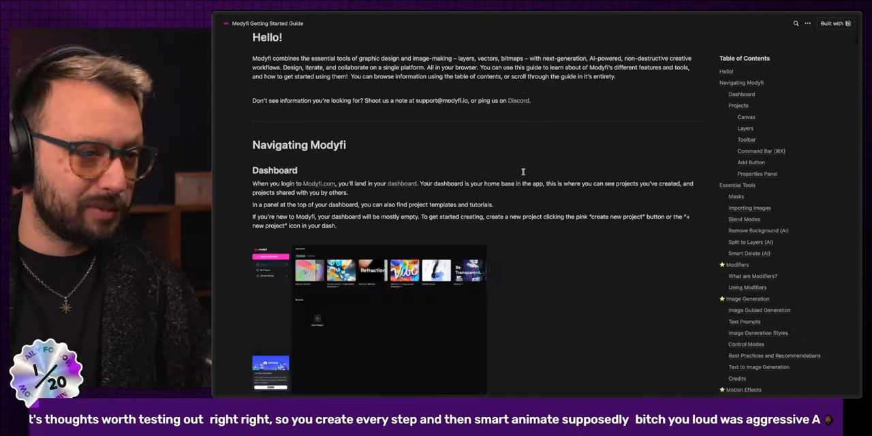
{"action": "scroll", "scroll_direction": "down", "scroll_amount": 3}
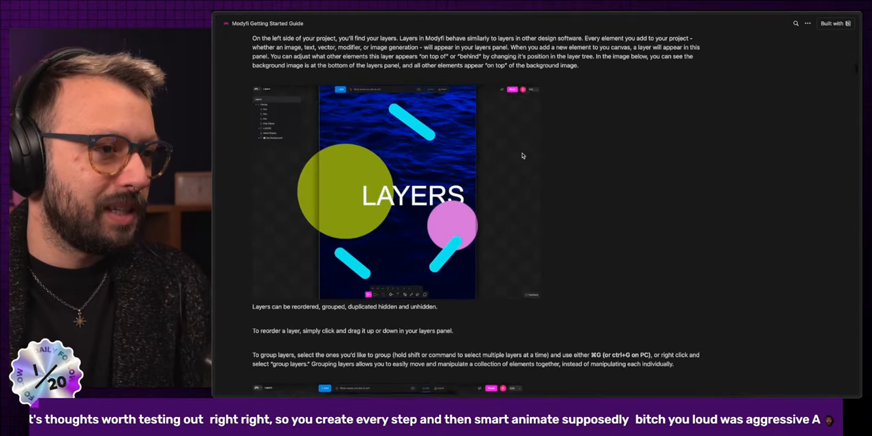
{"action": "scroll", "scroll_direction": "down", "scroll_amount": 3}
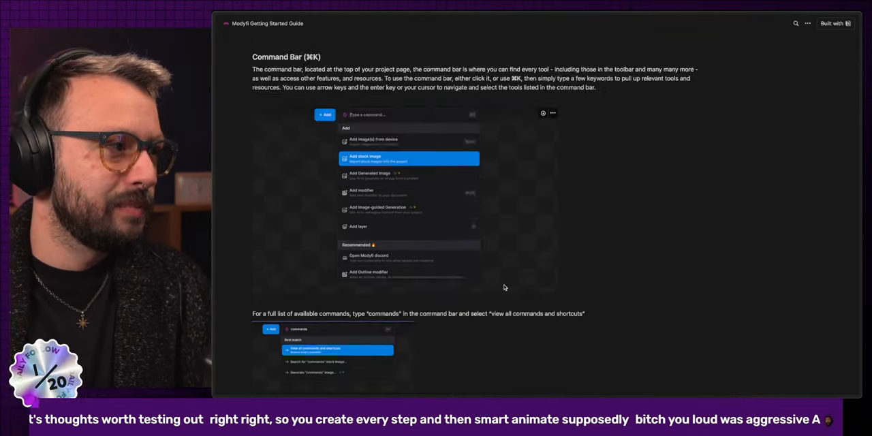
{"action": "scroll", "scroll_direction": "down", "scroll_amount": 3}
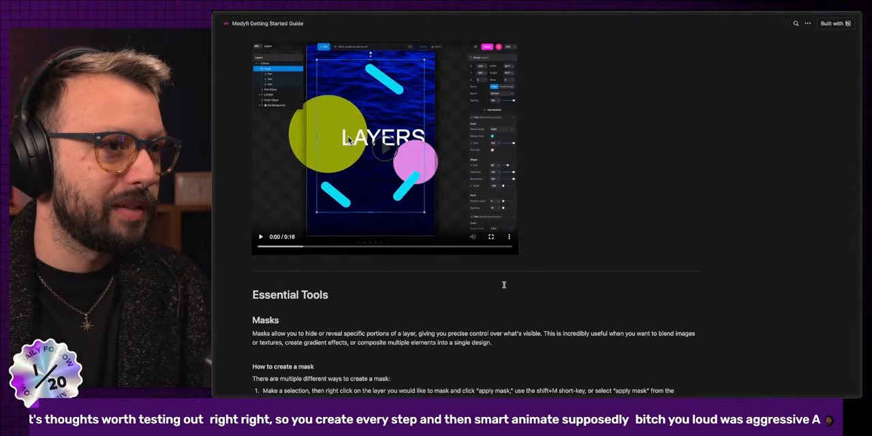
{"action": "scroll", "scroll_direction": "down", "scroll_amount": 3}
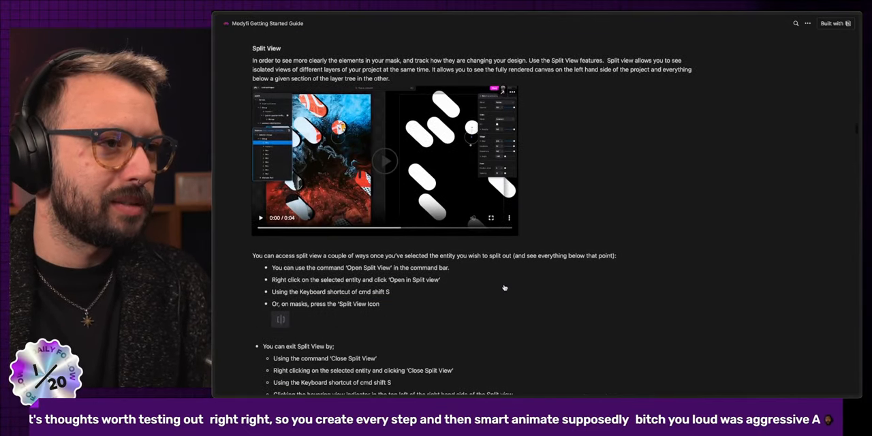
{"action": "scroll", "scroll_direction": "down", "scroll_amount": 3}
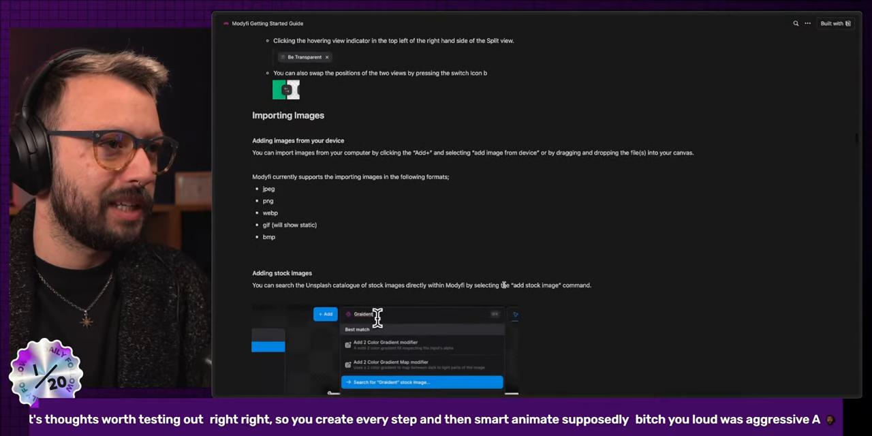
{"action": "scroll", "scroll_direction": "down", "scroll_amount": 3}
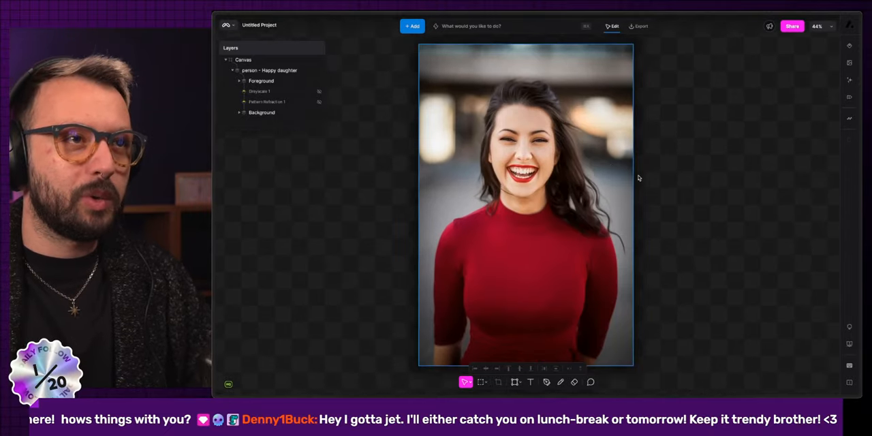
Pan across the smiling woman portrait canvas to frame the working area
{"action": "scroll", "scroll_direction": "down", "scroll_amount": 3}
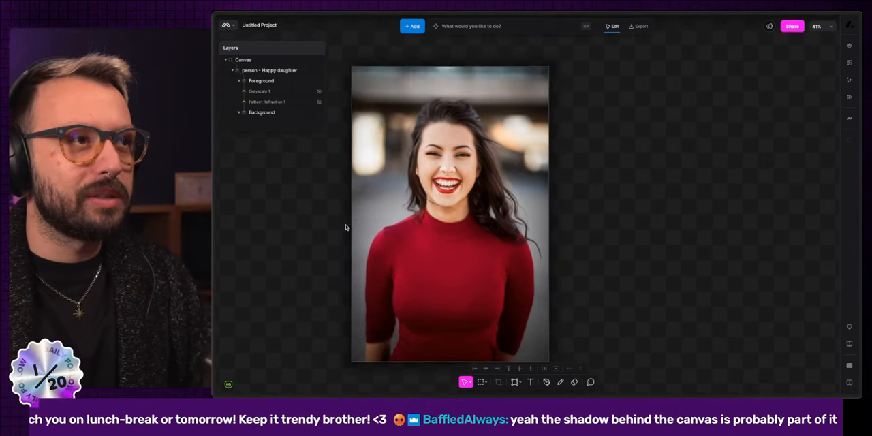
{"action": "left_click", "coordinate": [261, 111]}
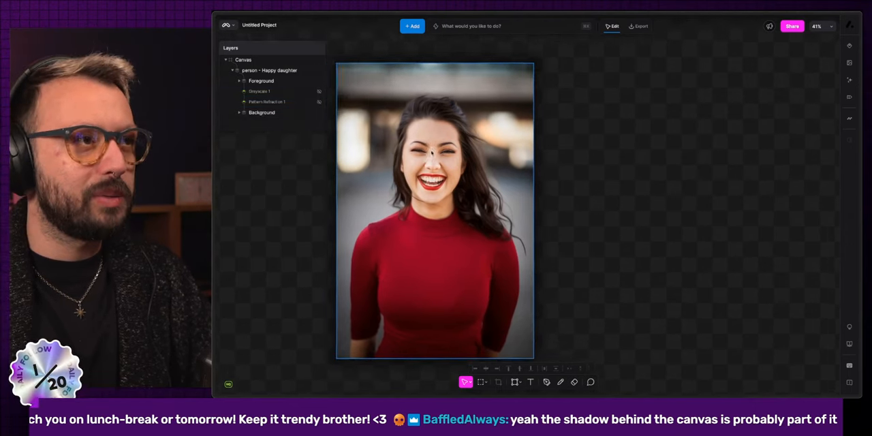
{"action": "left_click_drag", "start_coordinate": [435, 207], "coordinate": [531, 235]}
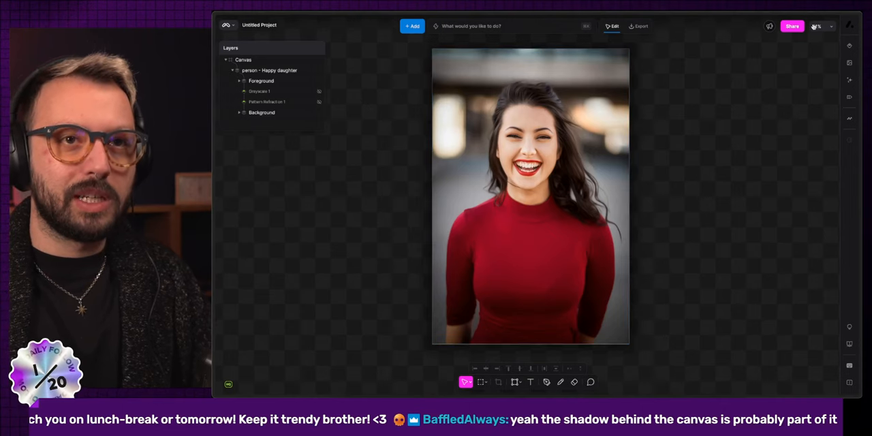
Bring up the Modifier Browser, Media Gallery and the AI image generation and editing tools
{"action": "left_click", "coordinate": [849, 63]}
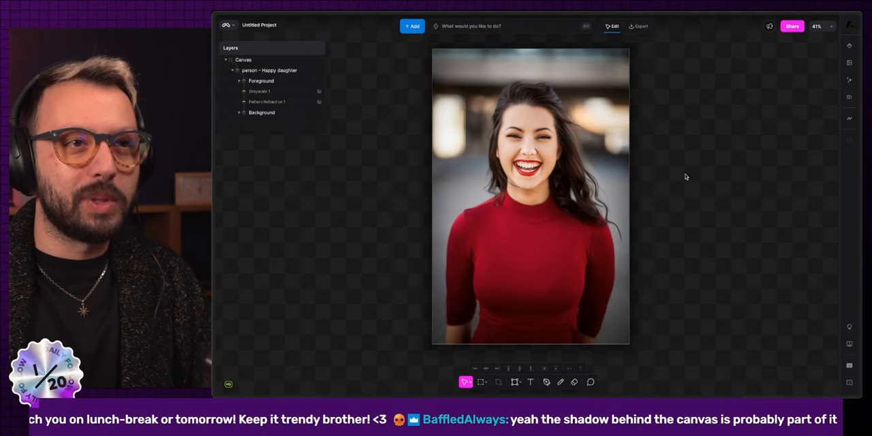
{"action": "mouse_move", "coordinate": [657, 166]}
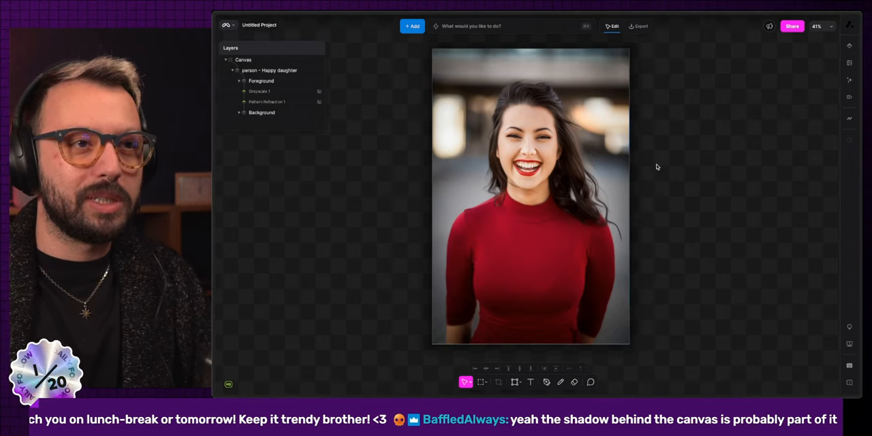
{"action": "mouse_move", "coordinate": [698, 158]}
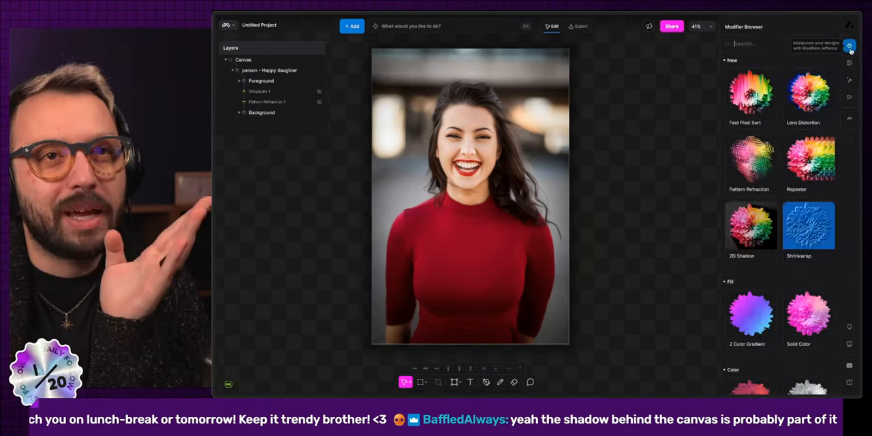
{"action": "left_click", "coordinate": [850, 63]}
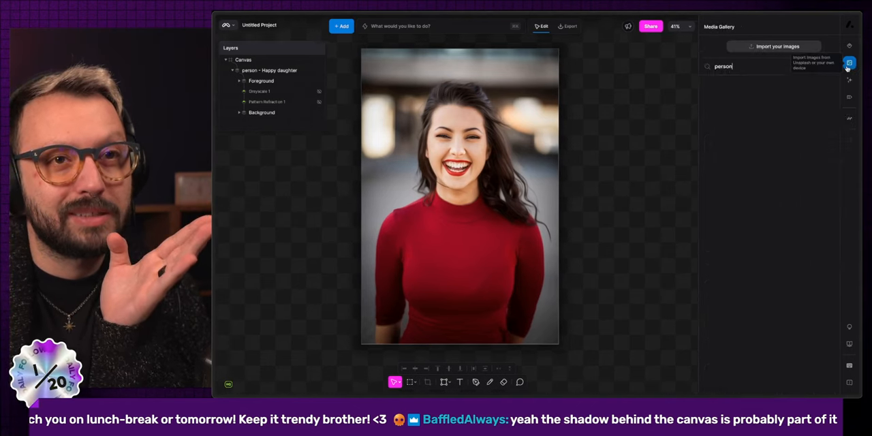
{"action": "left_click", "coordinate": [270, 71]}
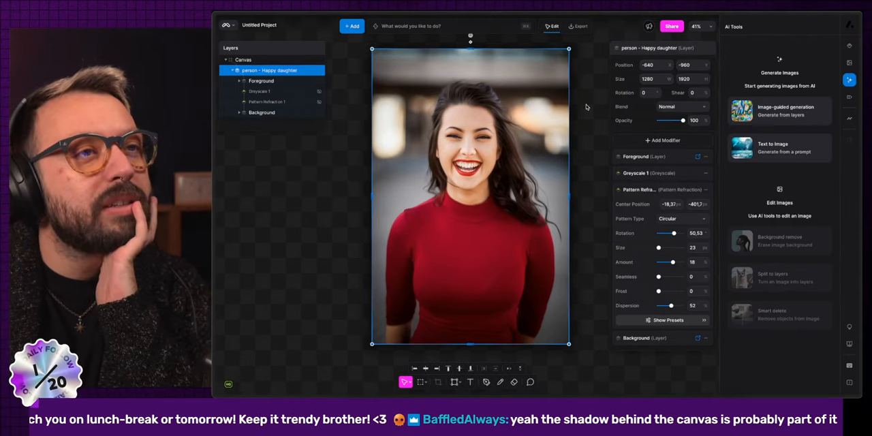